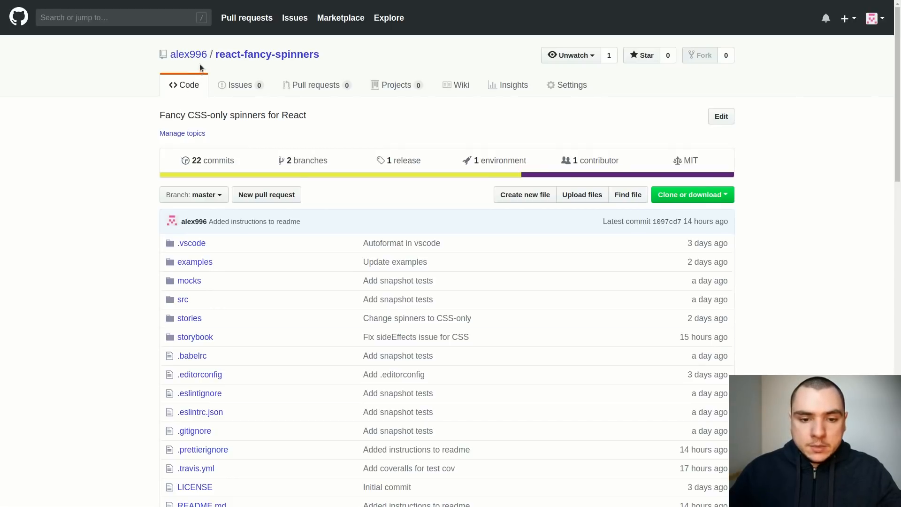
mouse_move(169, 56)
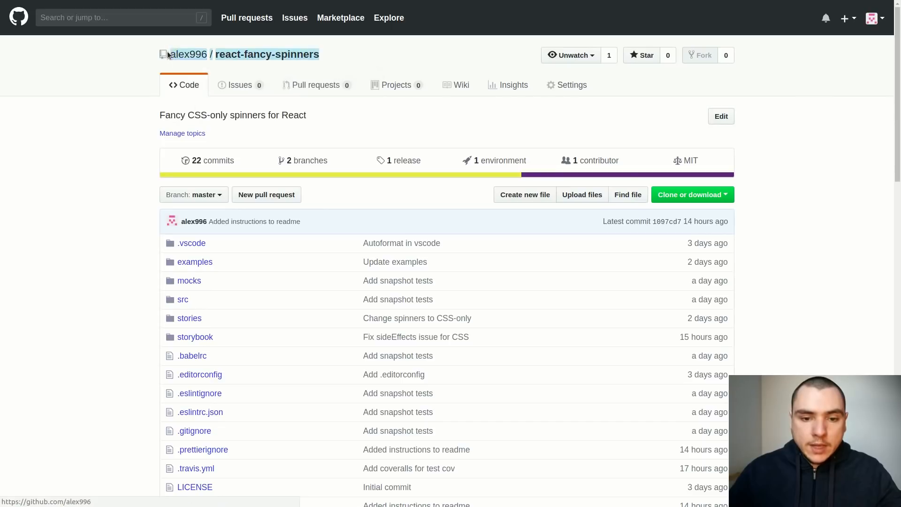
mouse_move(114, 159)
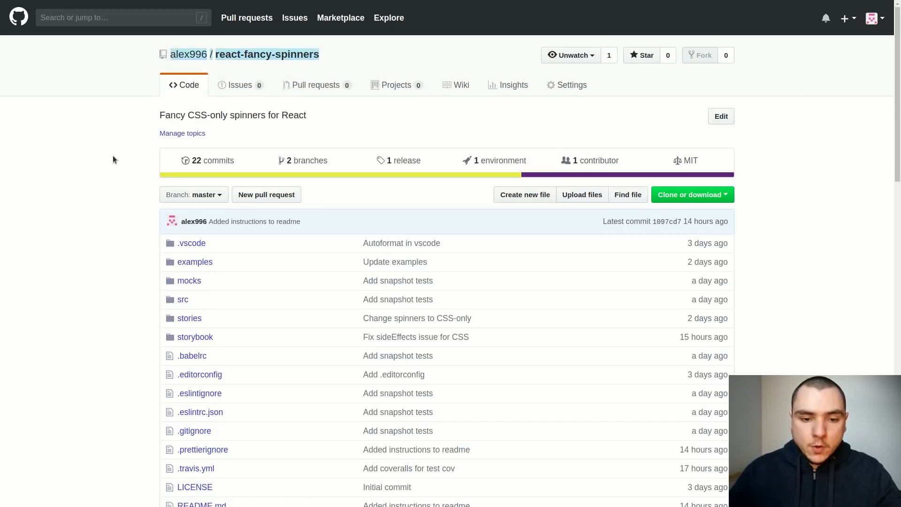
Highlight the <Ellipsis /> usage snippet in the README, then return to the top.
scroll(down, 3)
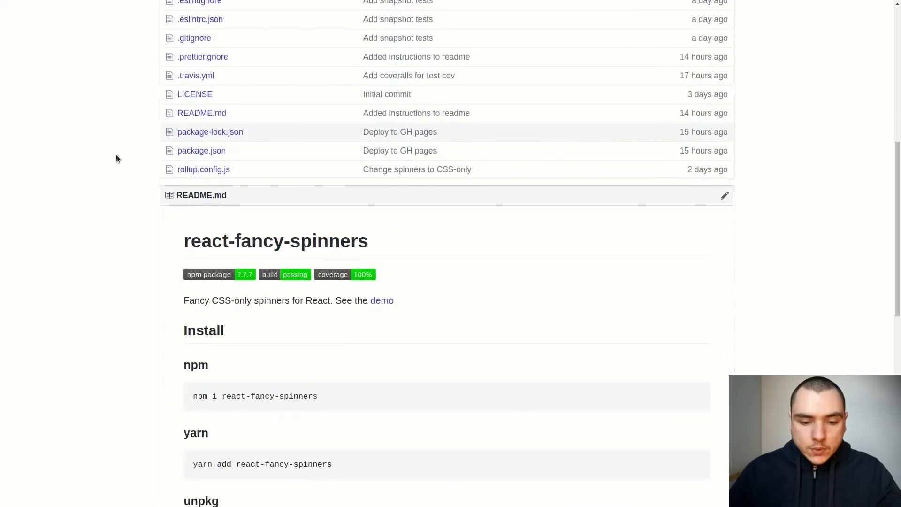
scroll(down, 3)
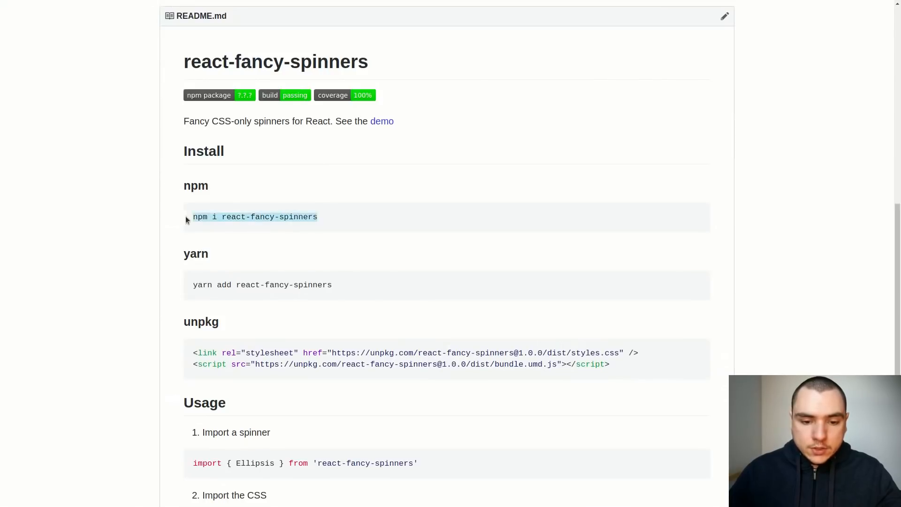
scroll(down, 3)
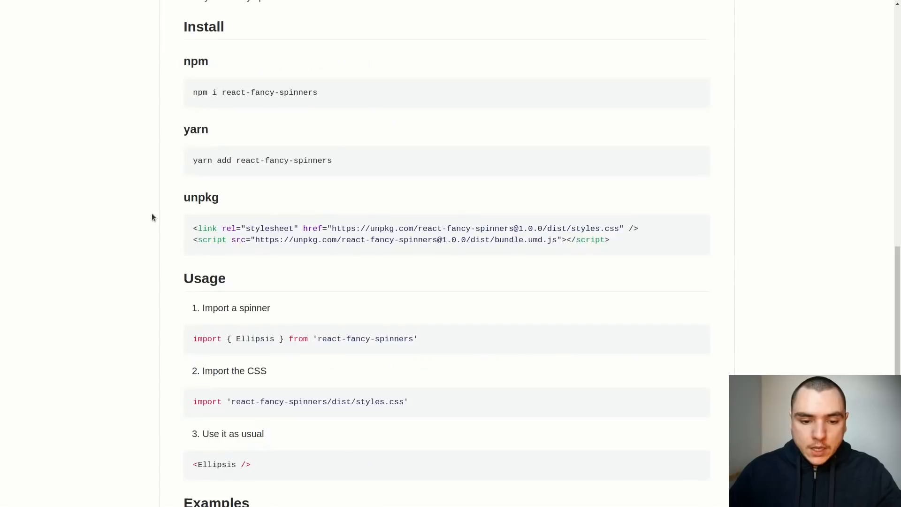
drag(194, 228, 577, 228)
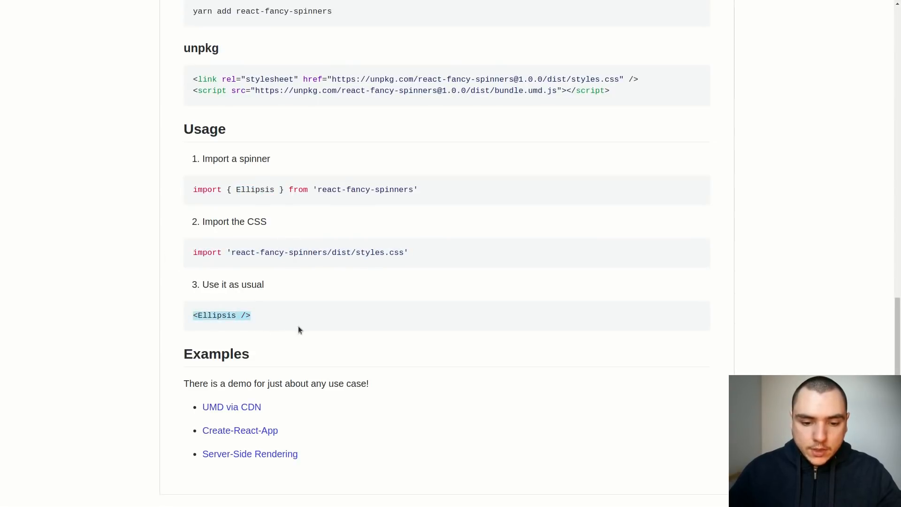
mouse_move(313, 323)
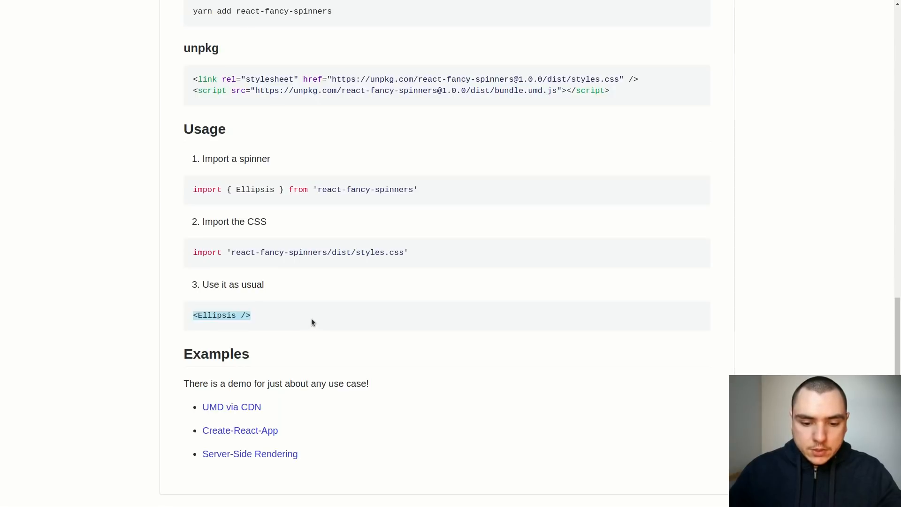
mouse_move(238, 417)
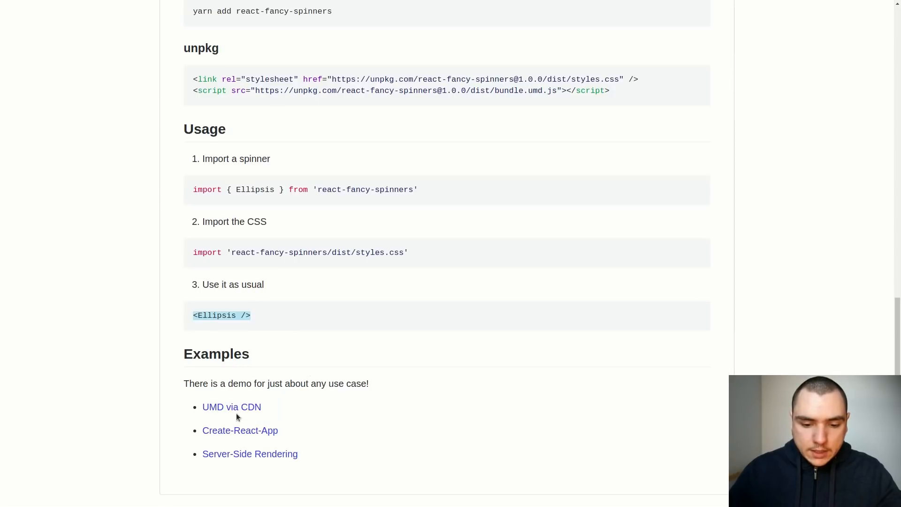
mouse_move(244, 416)
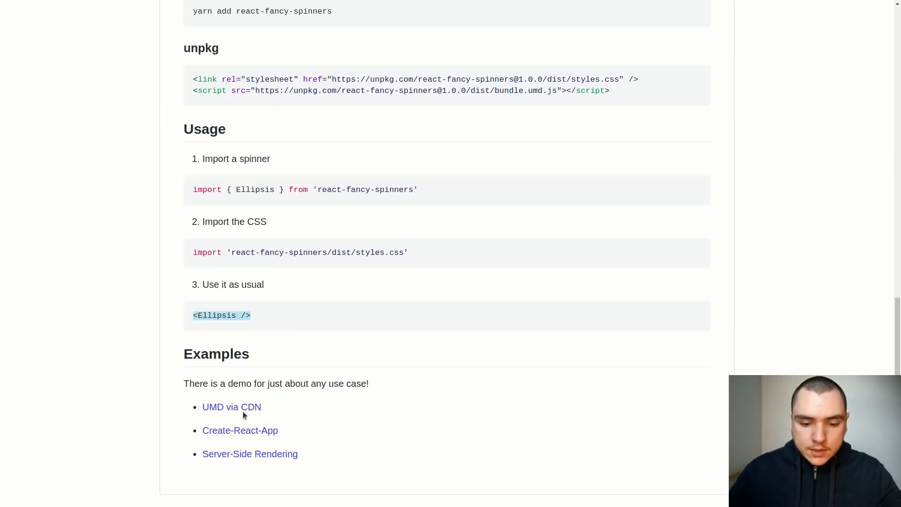
mouse_move(287, 435)
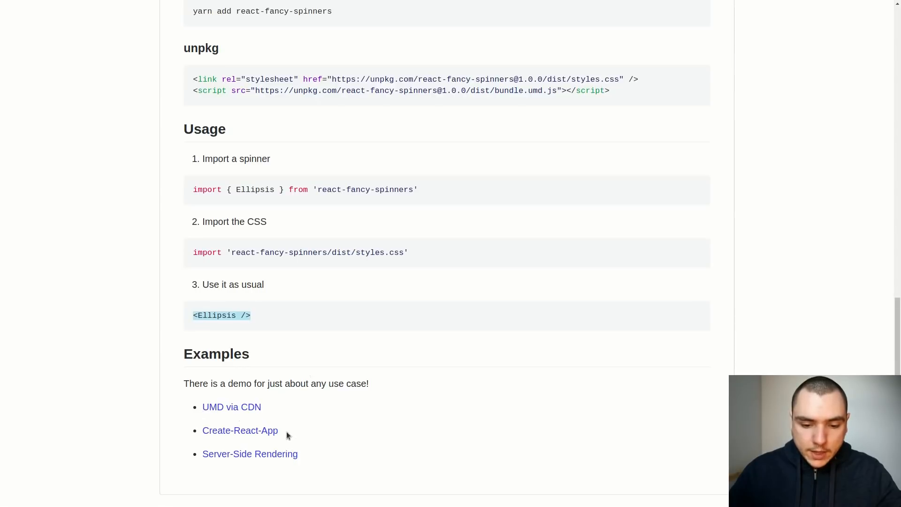
mouse_move(272, 457)
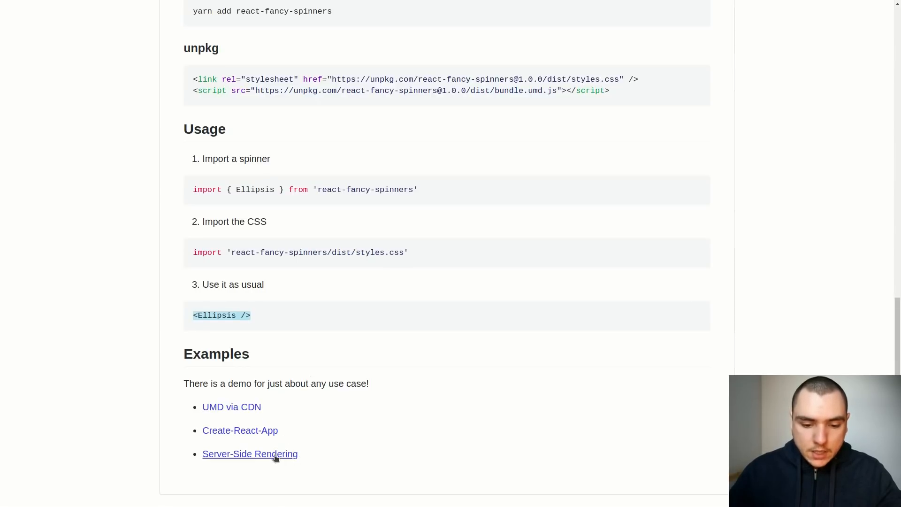
scroll(up, 3)
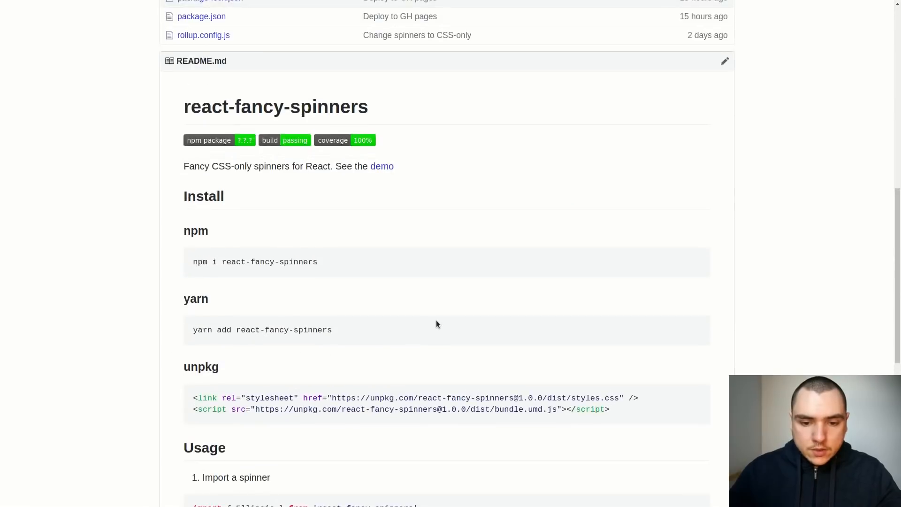
scroll(up, 3)
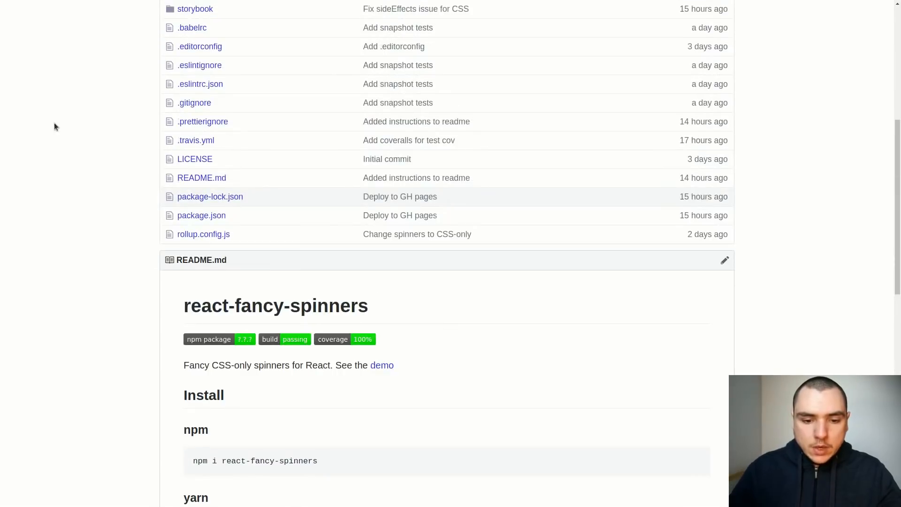
Preview the Ellipsis and Ring spinners in the Storybook demo and return to the repository.
click(381, 365)
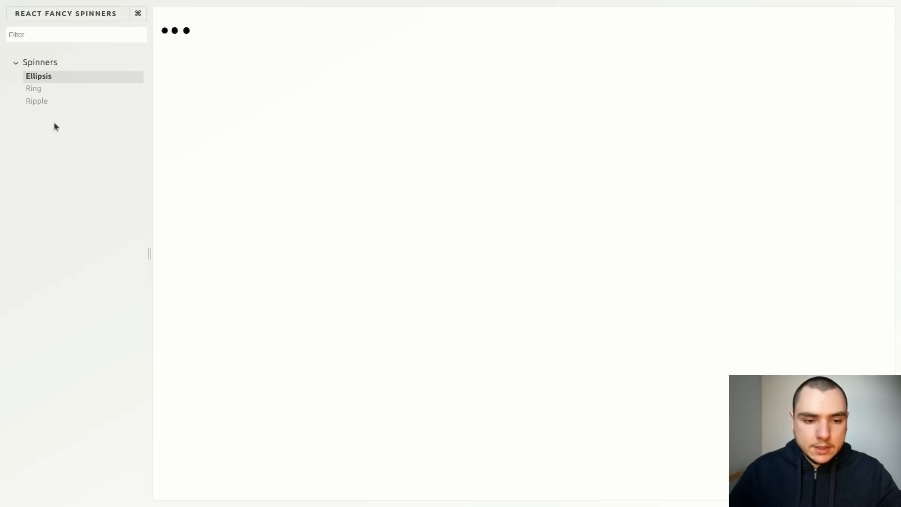
click(33, 88)
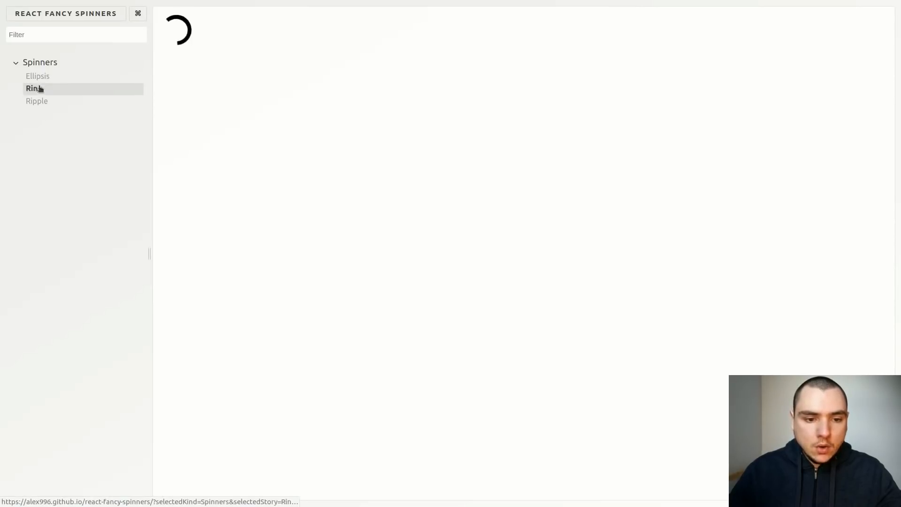
click(38, 101)
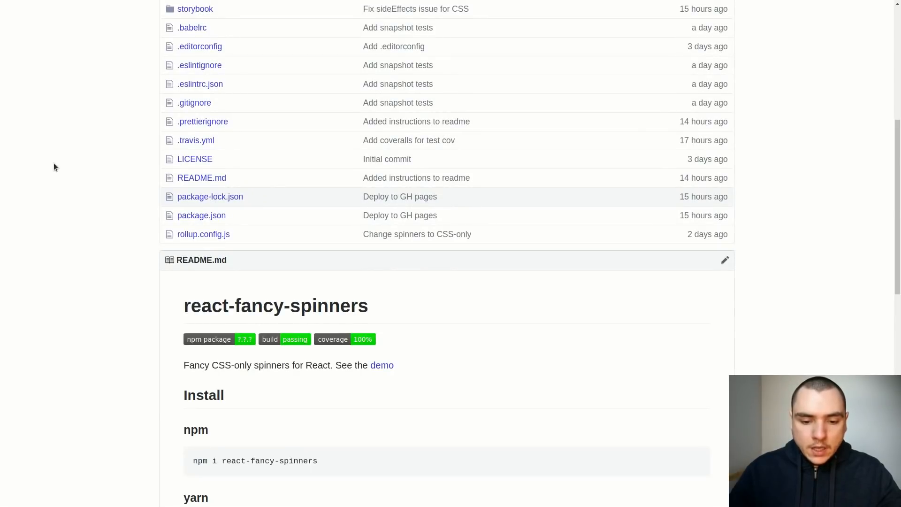
mouse_move(282, 336)
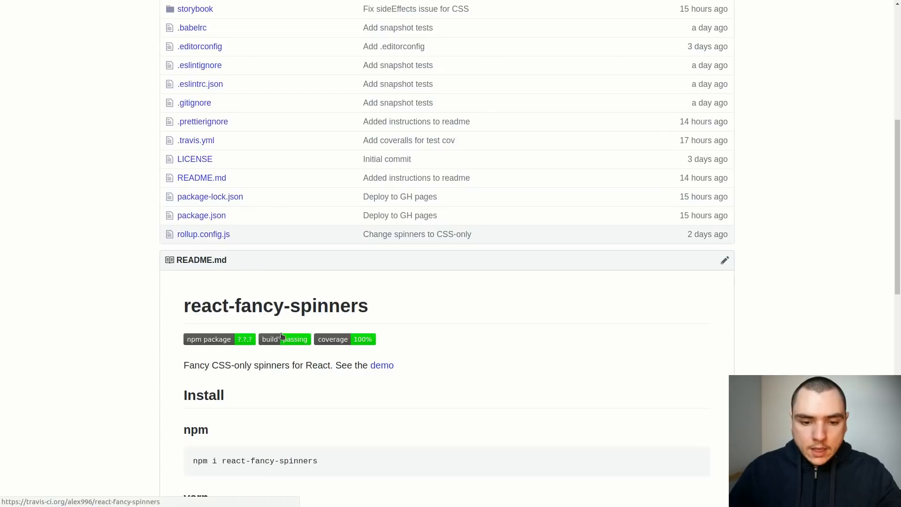
Review the Travis CI build log down to the highlighted npm run test:coveralls step.
click(285, 339)
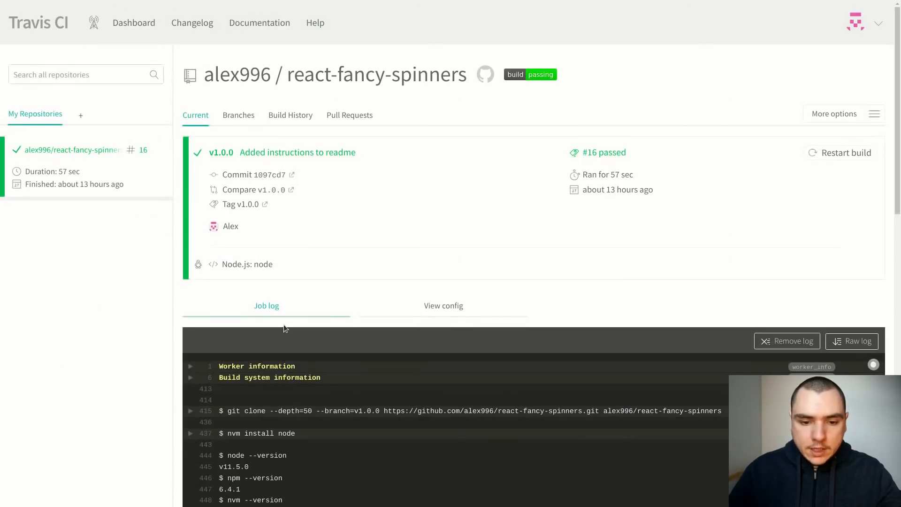
scroll(down, 3)
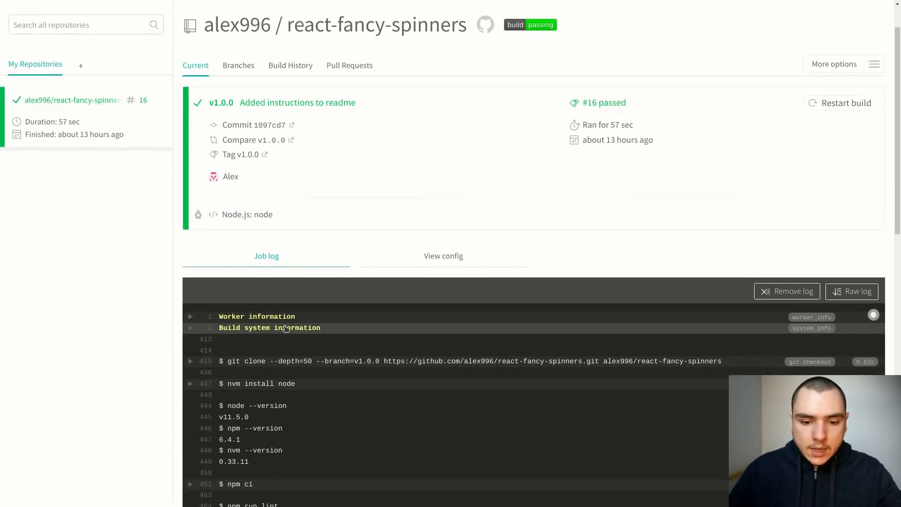
scroll(down, 3)
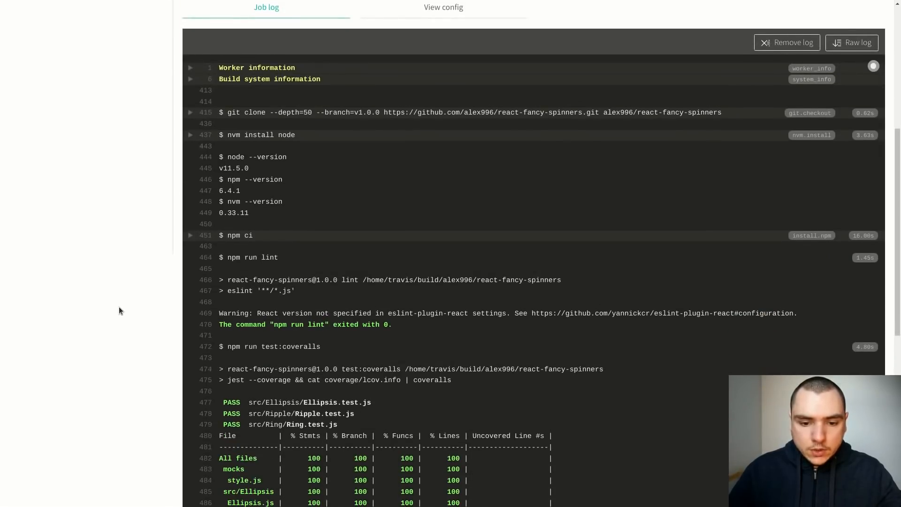
scroll(down, 3)
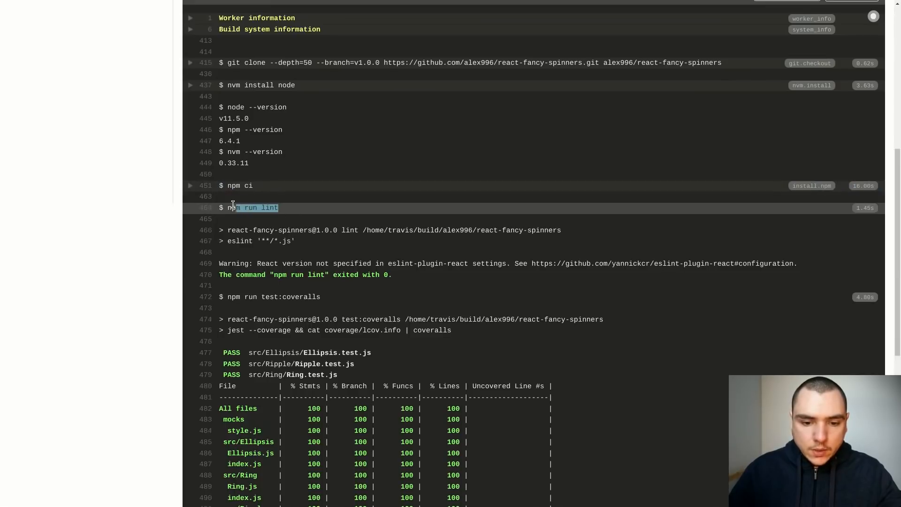
scroll(down, 3)
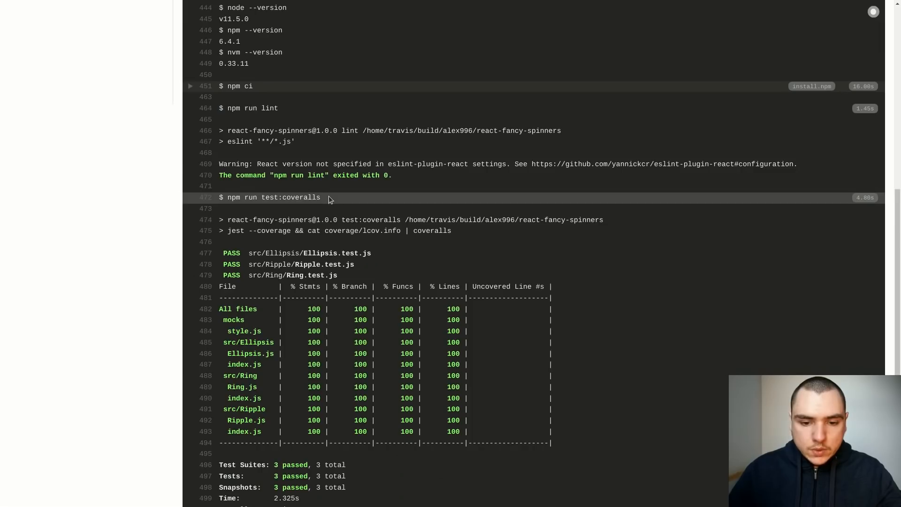
double_click(269, 197)
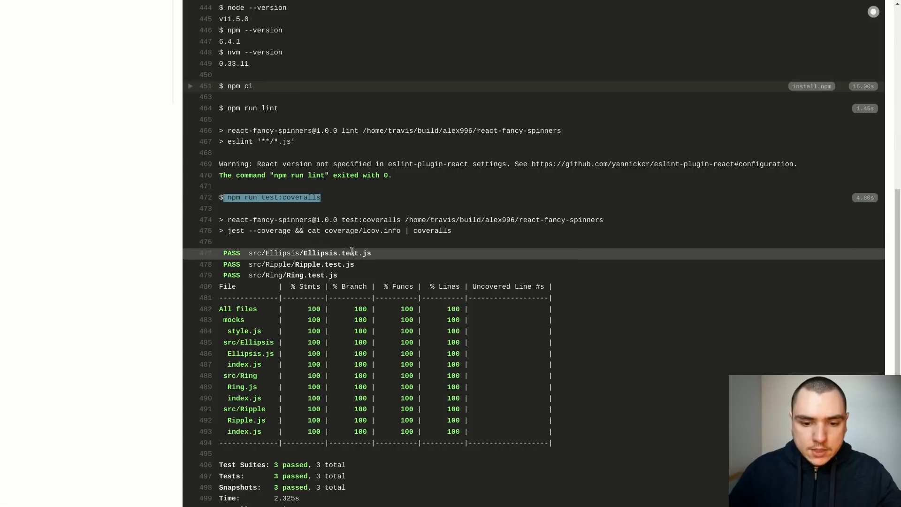
scroll(down, 3)
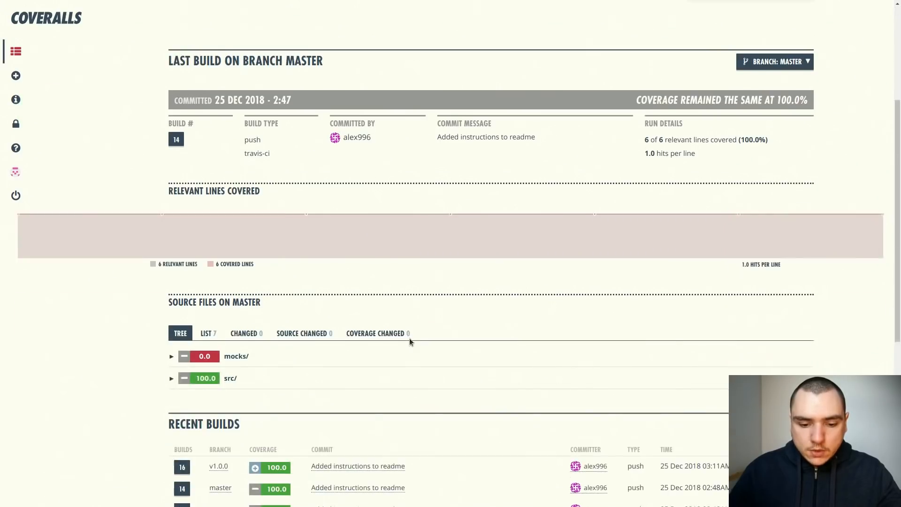
Review the Coveralls recent builds list, all at 100% coverage including build 16.
scroll(down, 3)
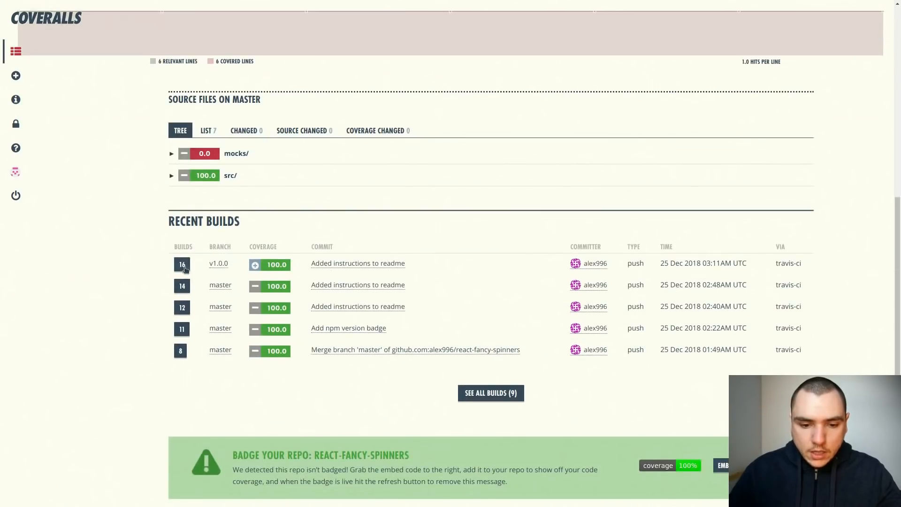
mouse_move(387, 365)
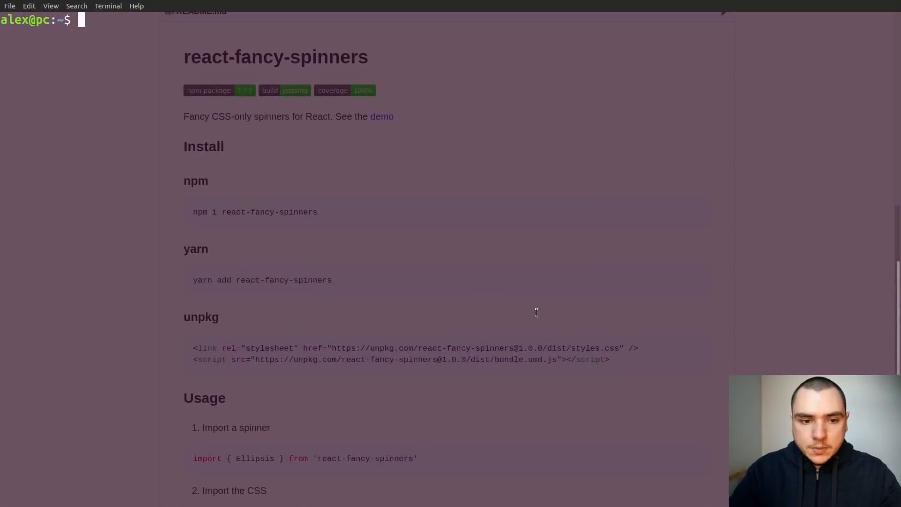
Start 'npm i react-fancy-spinners', abort it with Ctrl+C, then cd into Workspace/.
text(npm i react-fancy-s)
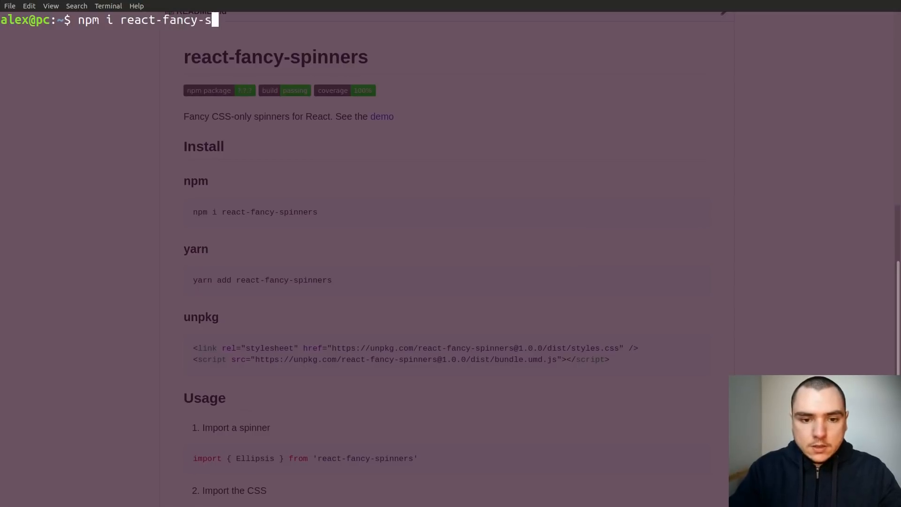
key(ctrl+c)
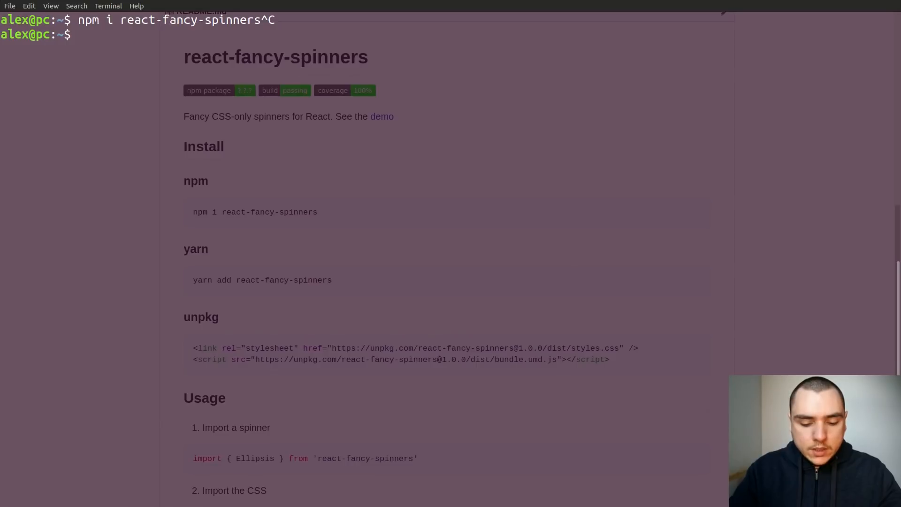
text(cd Workspace/)
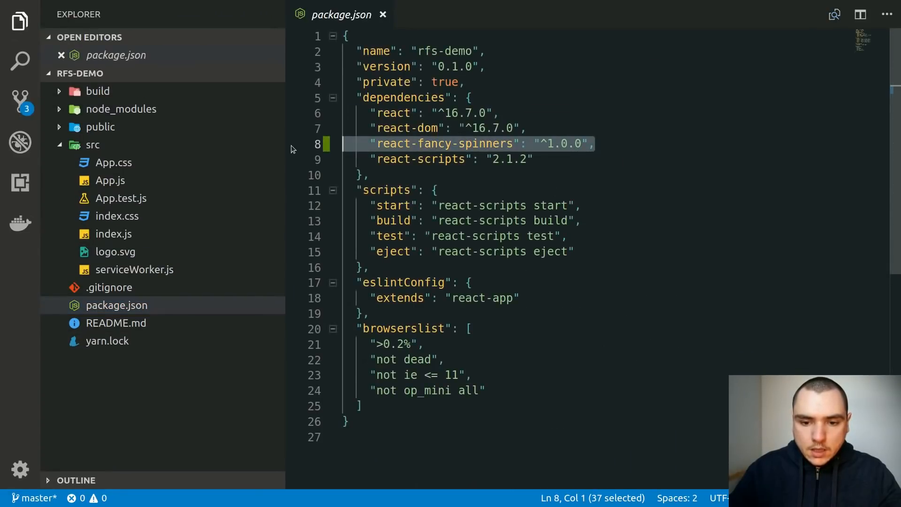
mouse_move(533, 210)
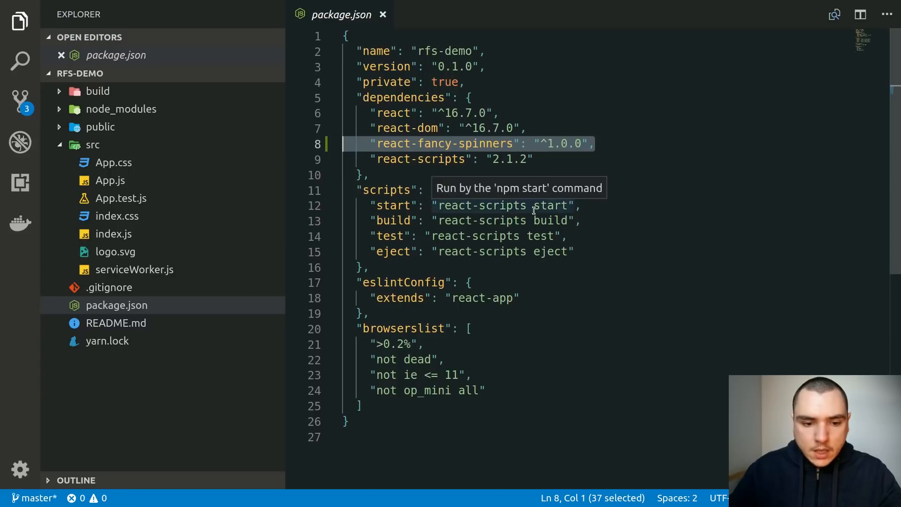
Show App.js importing Ring and the styles.css stylesheet from react-fancy-spinners.
click(111, 180)
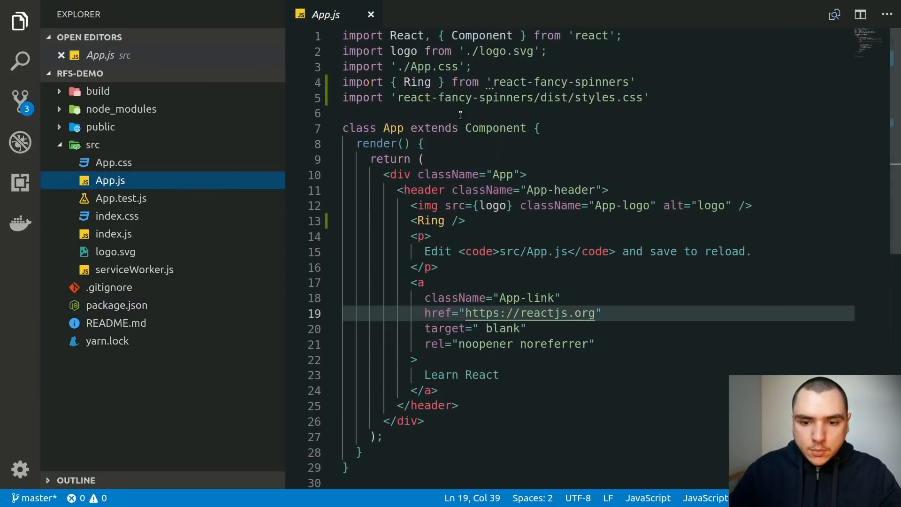
double_click(562, 82)
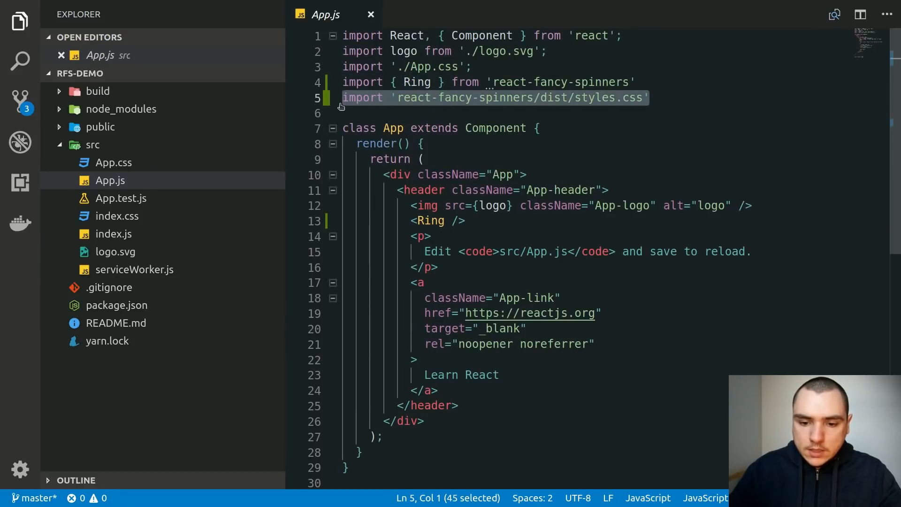
double_click(432, 220)
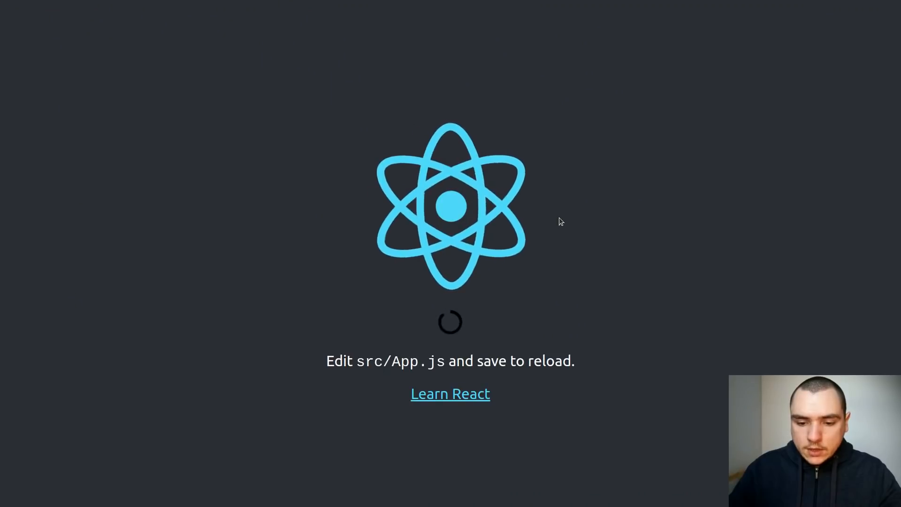
mouse_move(529, 265)
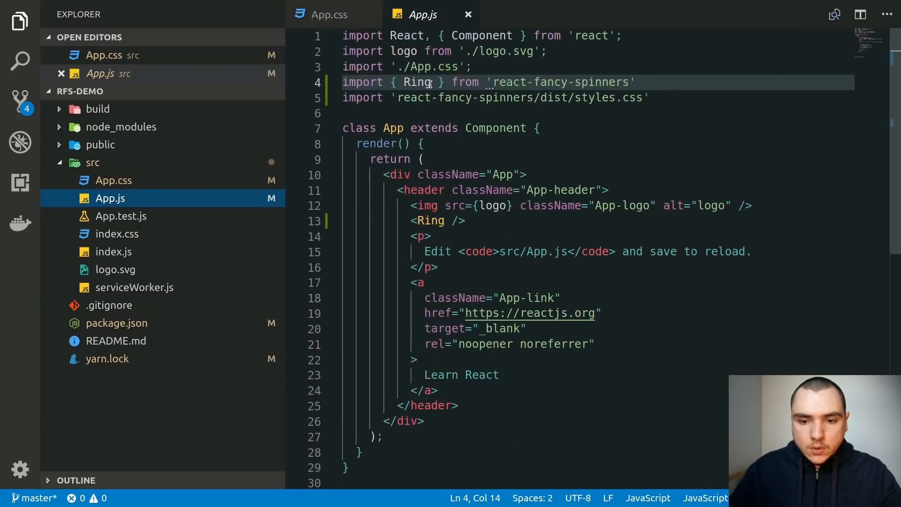
Swap Ring for Ellipsis in the App.js import and the rendered component.
text(Ellipsis)
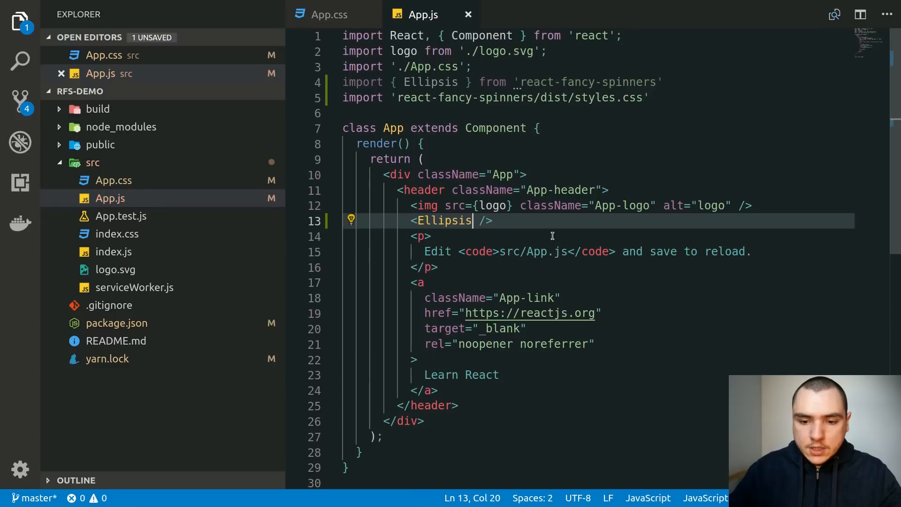
click(680, 75)
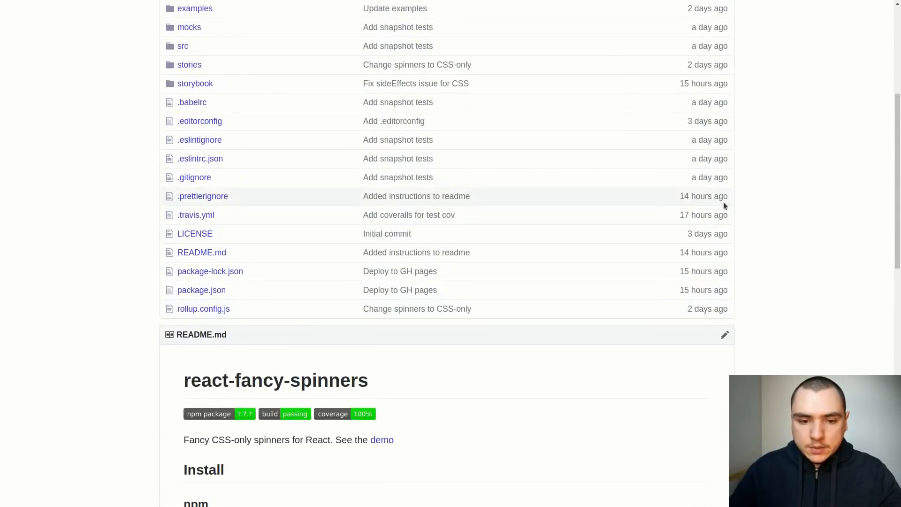
scroll(down, 3)
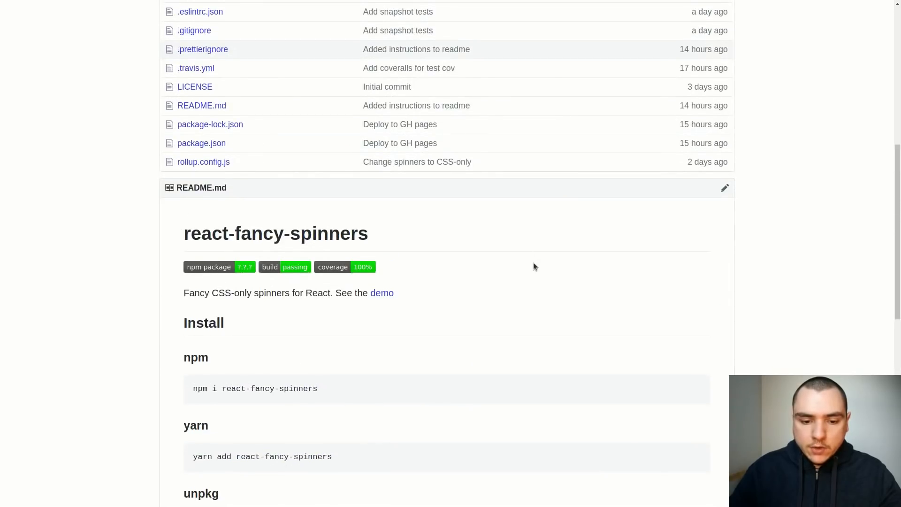
scroll(down, 3)
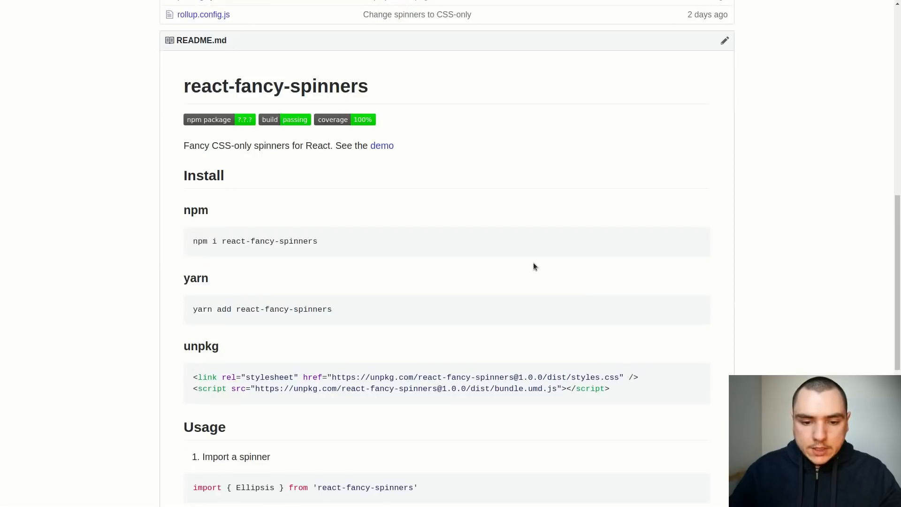
scroll(down, 3)
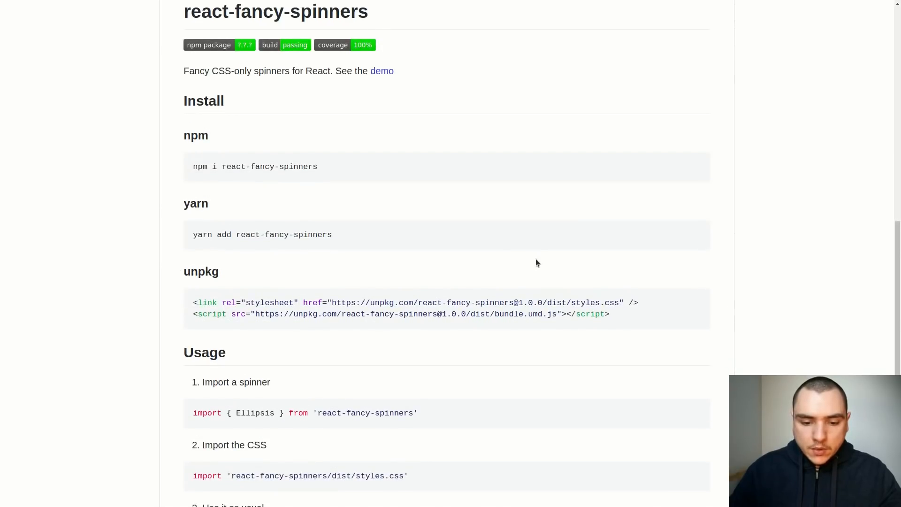
mouse_move(535, 289)
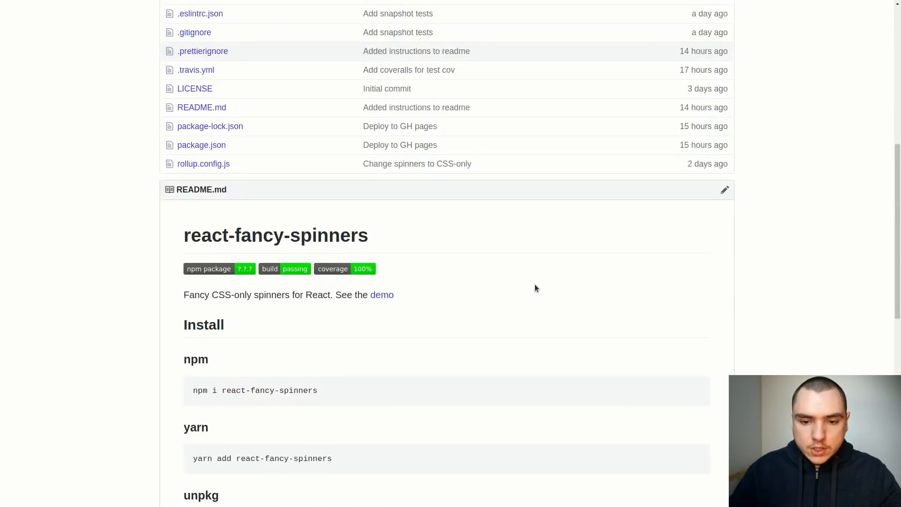
scroll(up, 3)
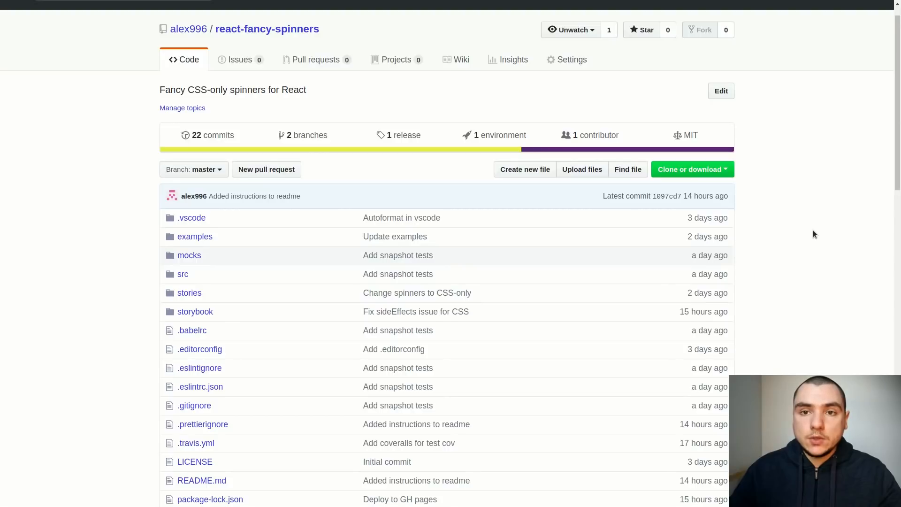
mouse_move(496, 96)
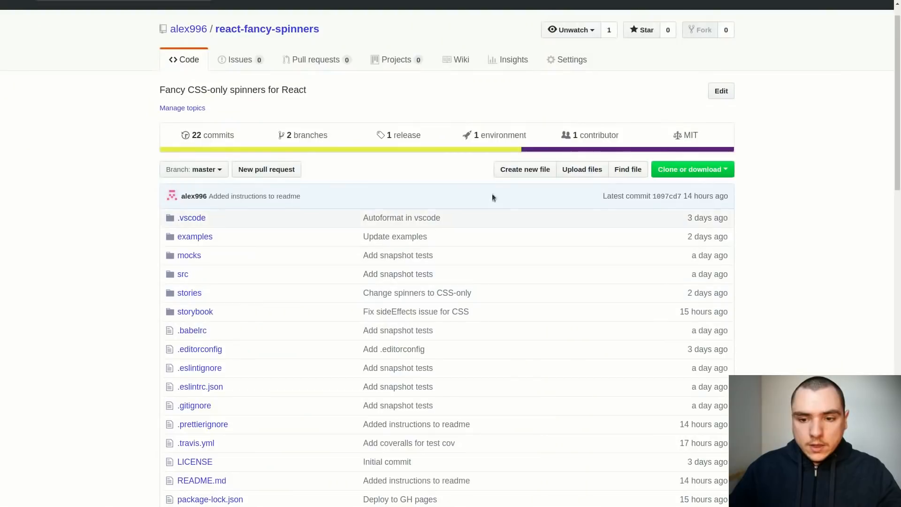
Delete the react-fancy-spinners repository from Settings, confirming with the repo name.
click(573, 60)
text(r)
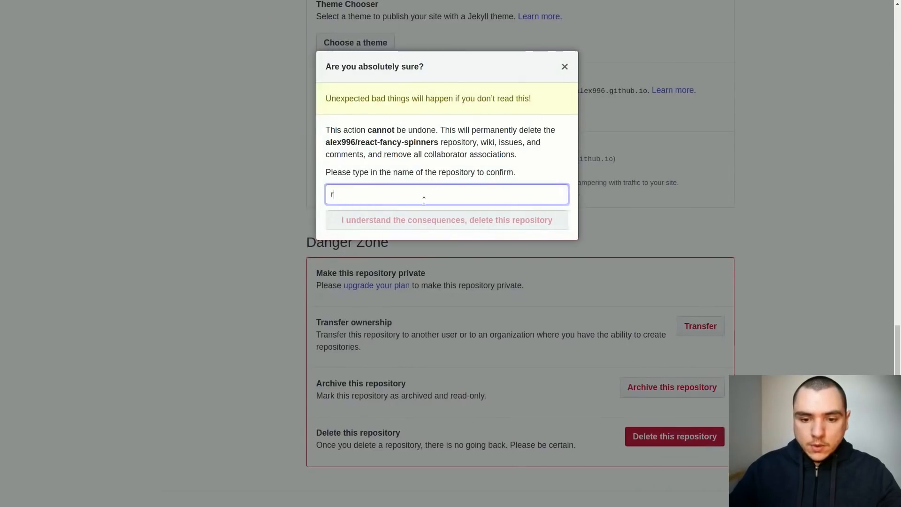
click(447, 220)
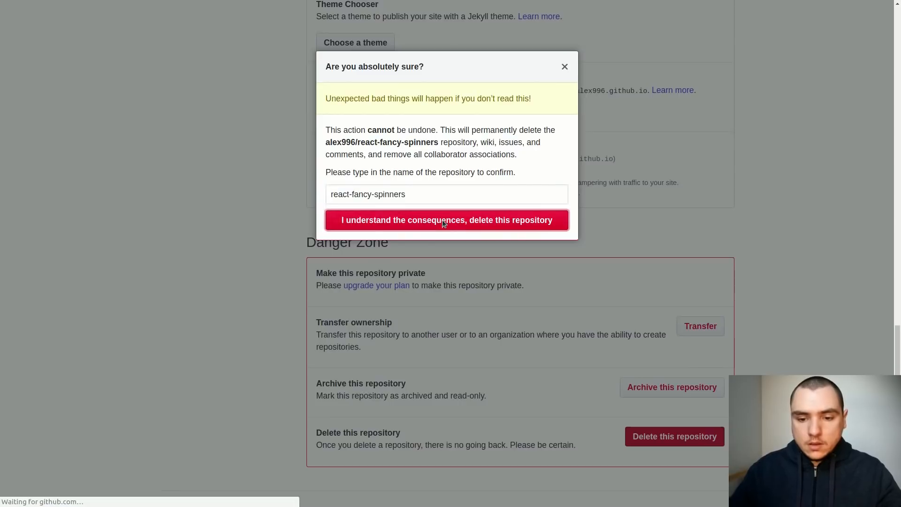
click(447, 219)
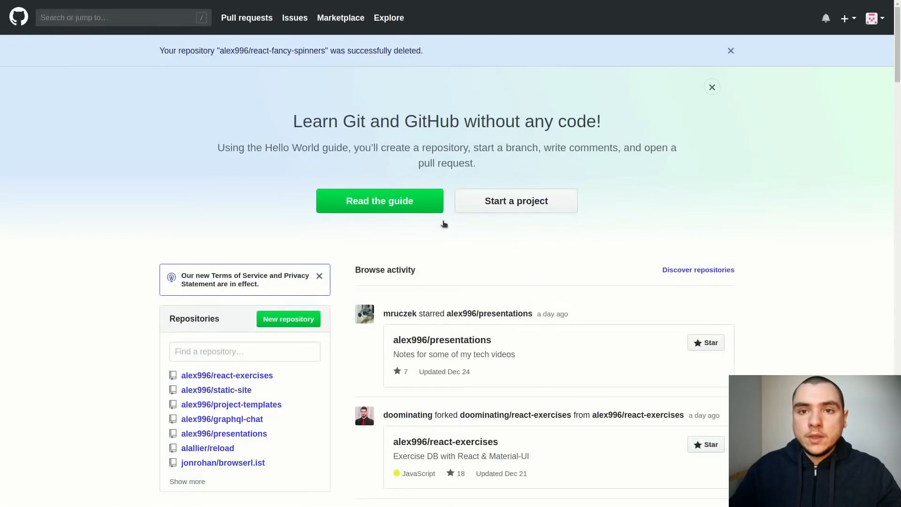